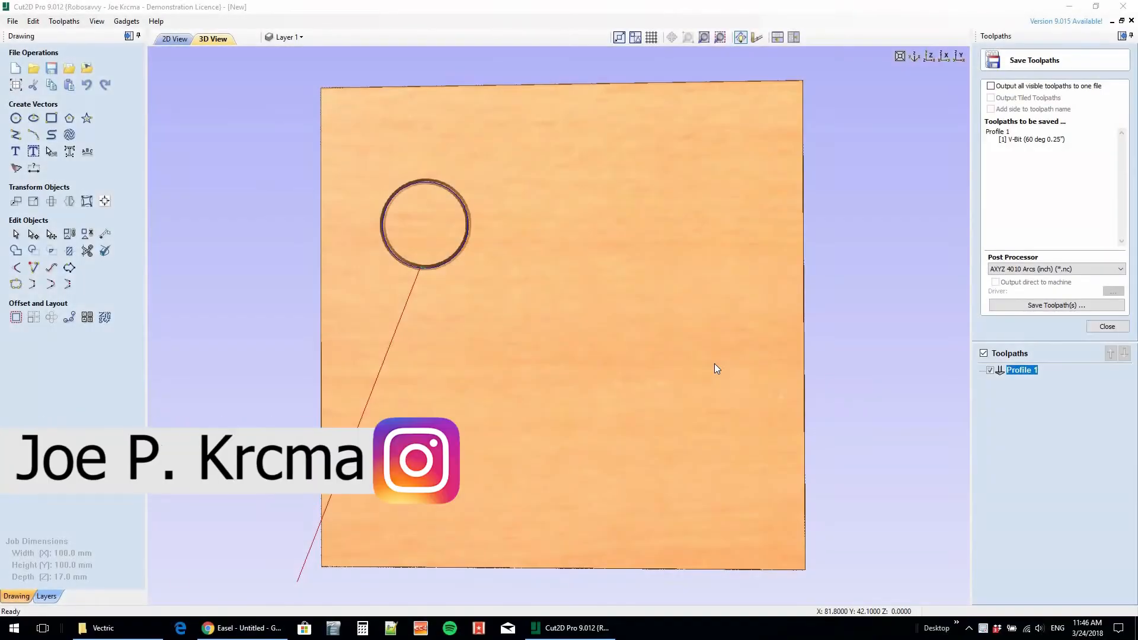
pyautogui.moveTo(406, 411)
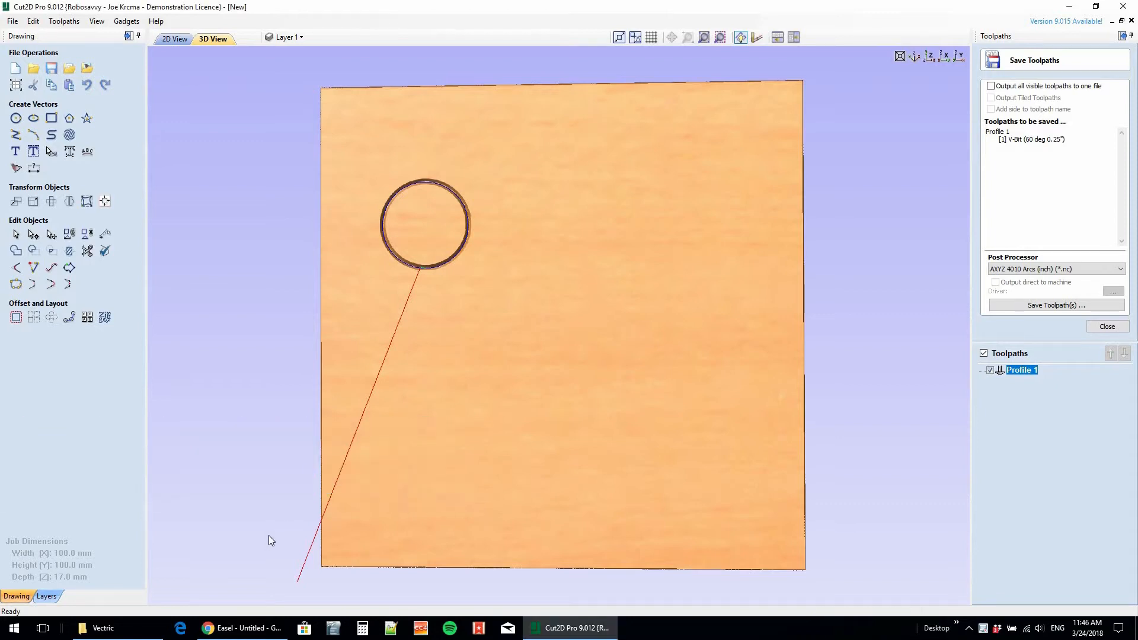
pyautogui.moveTo(422, 263)
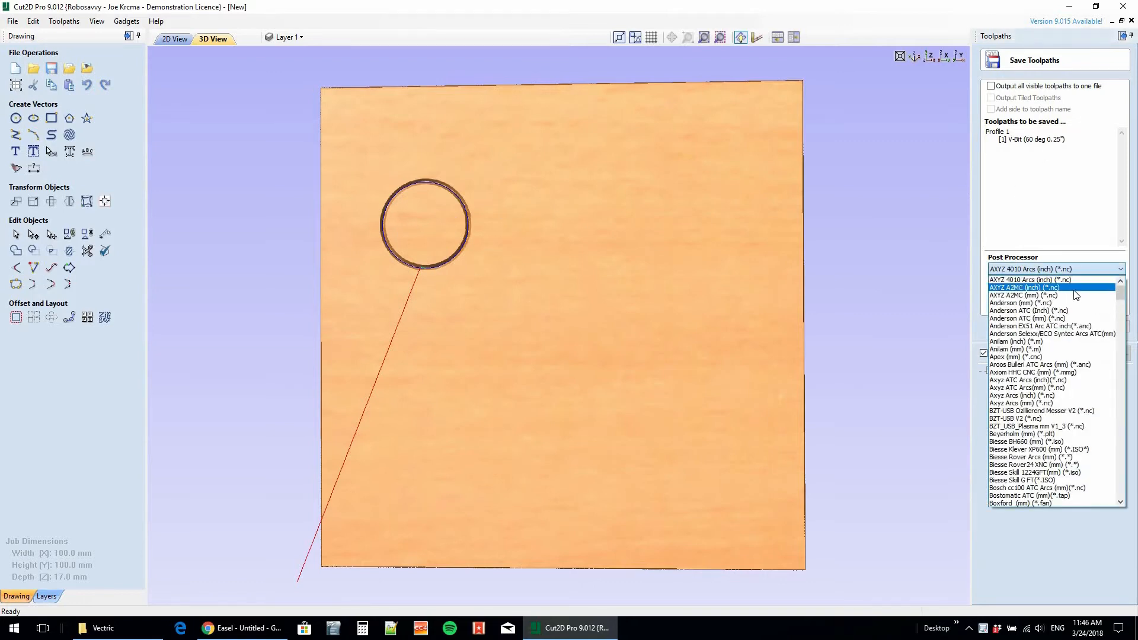
# - Scroll through the Post Processor list in Save Toolpaths looking for an Easel entry
pyautogui.scroll(-3)
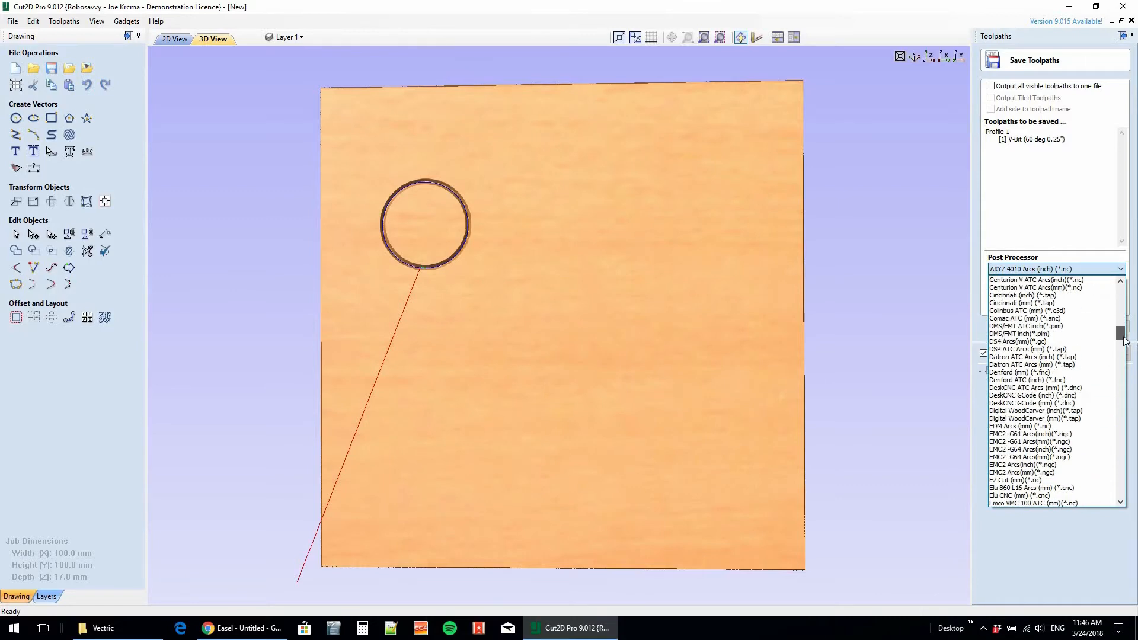
pyautogui.scroll(-3)
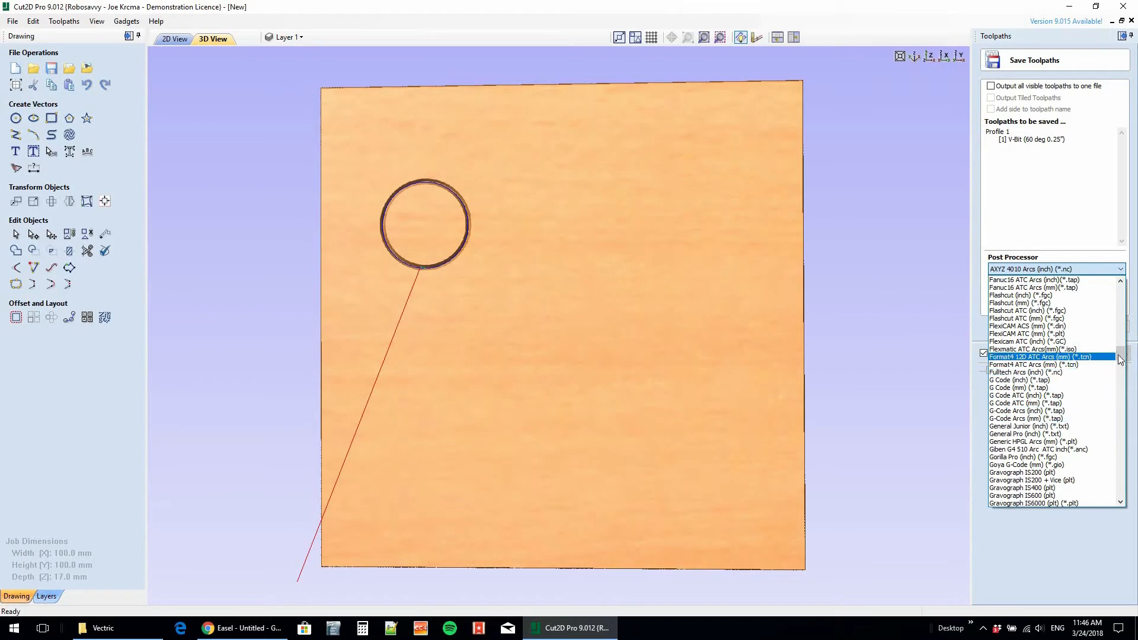
pyautogui.scroll(3)
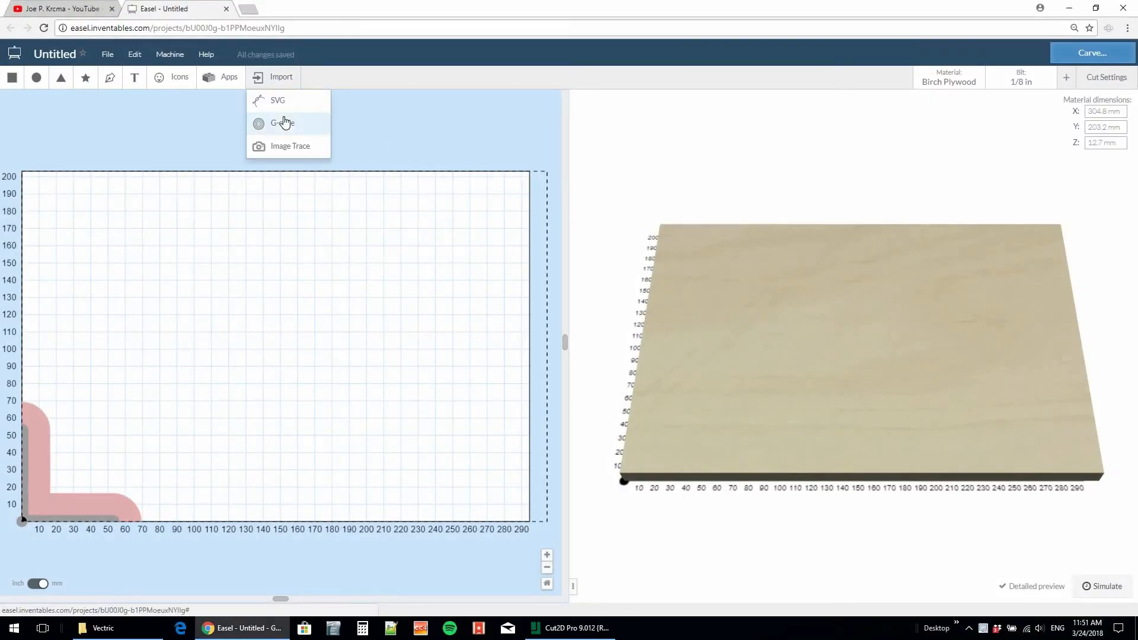
# - Download vectric-easel.pp from Easel's G-code import instructions for Vectric software
pyautogui.click(282, 122)
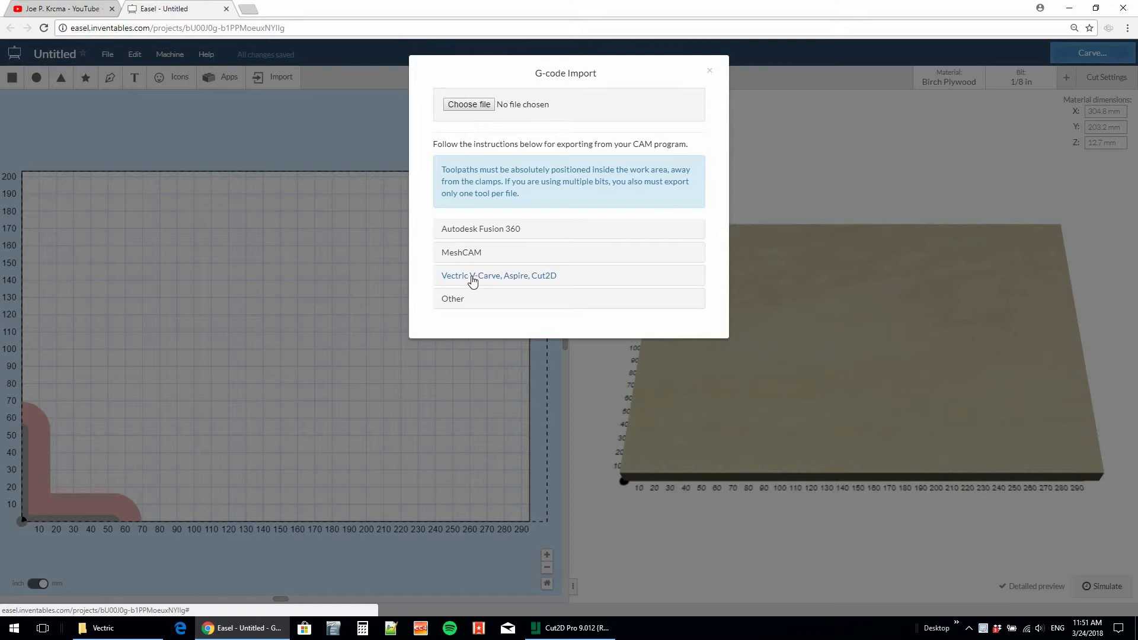
pyautogui.click(499, 275)
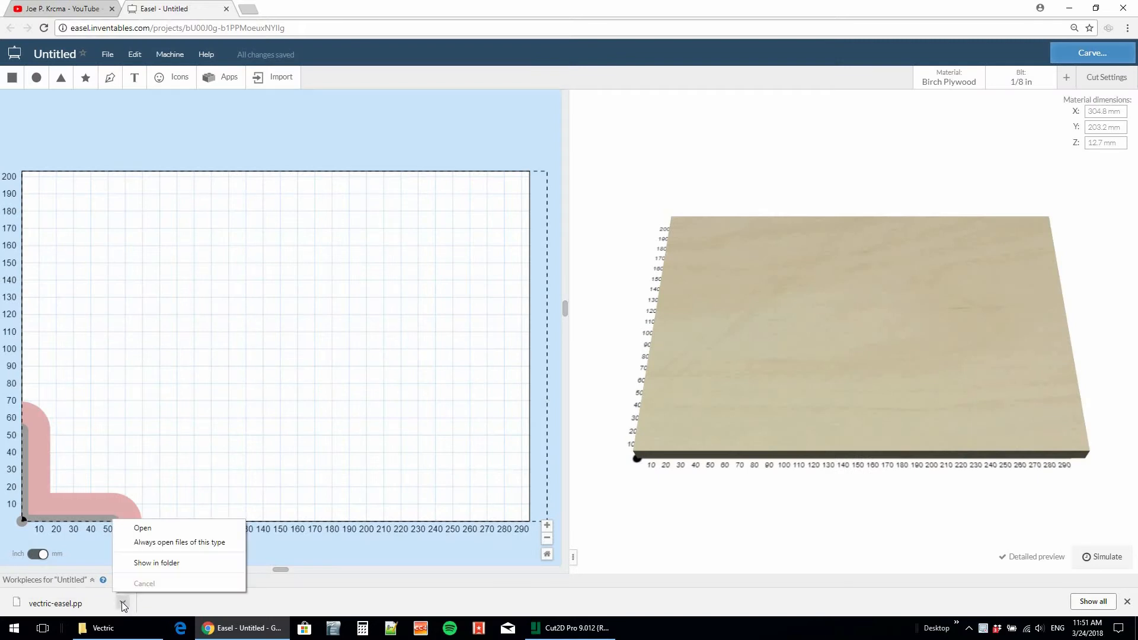
# - Locate vectric-easel.pp in Downloads and cut it for moving
pyautogui.click(156, 562)
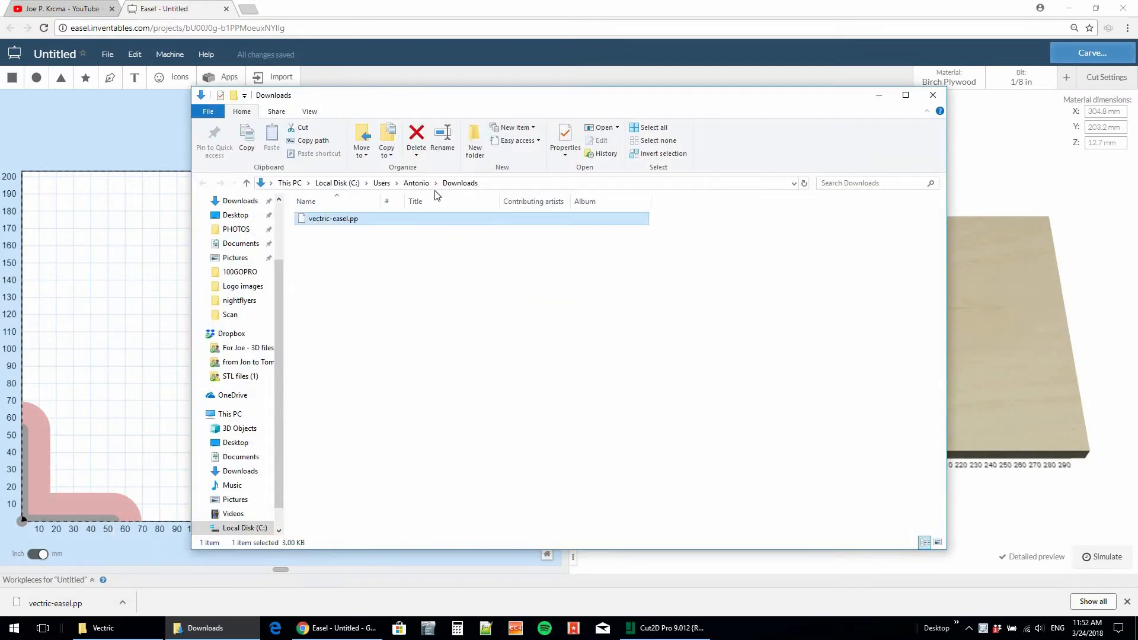
pyautogui.click(102, 628)
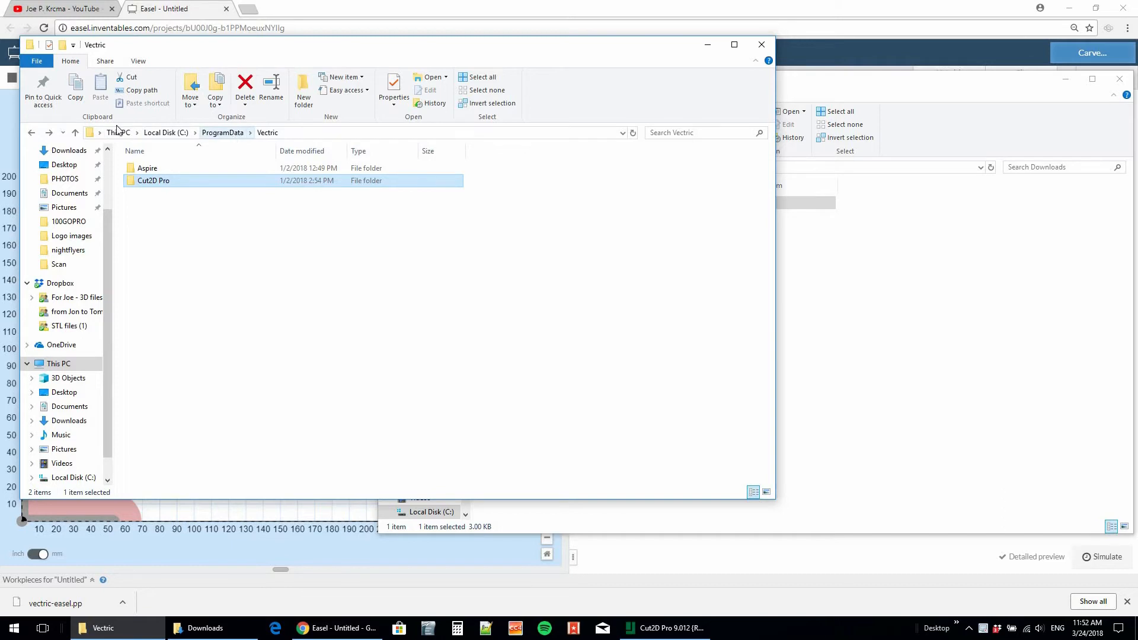
pyautogui.moveTo(147, 167)
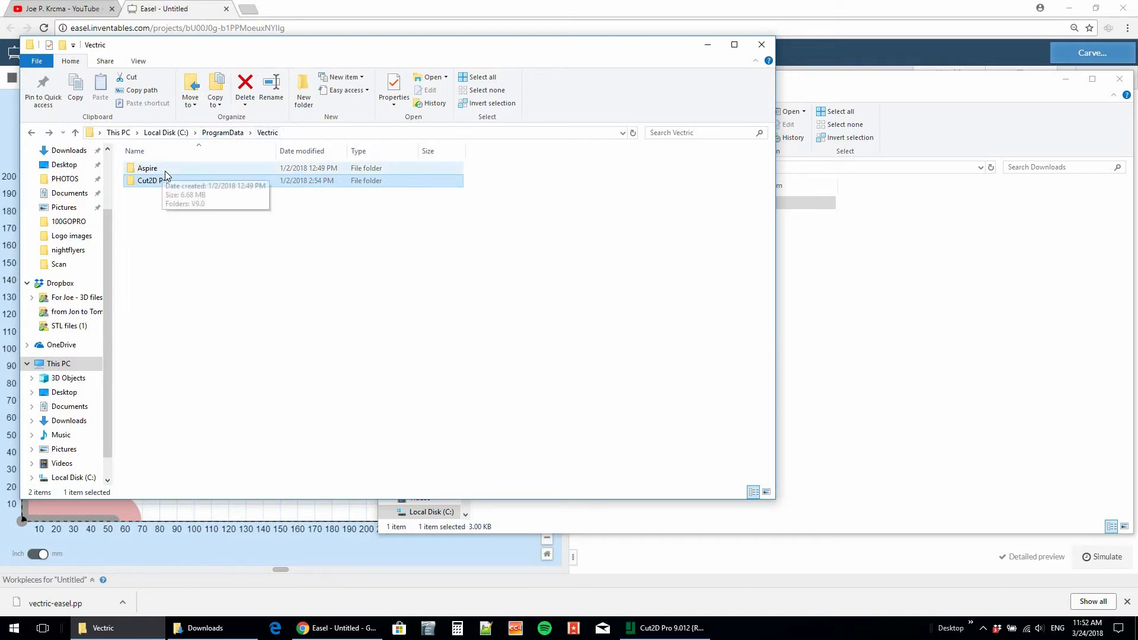
# - Browse to ProgramData\Vectric\Cut2D Pro\V9.0\My_PostP and paste the file there
pyautogui.doubleClick(149, 180)
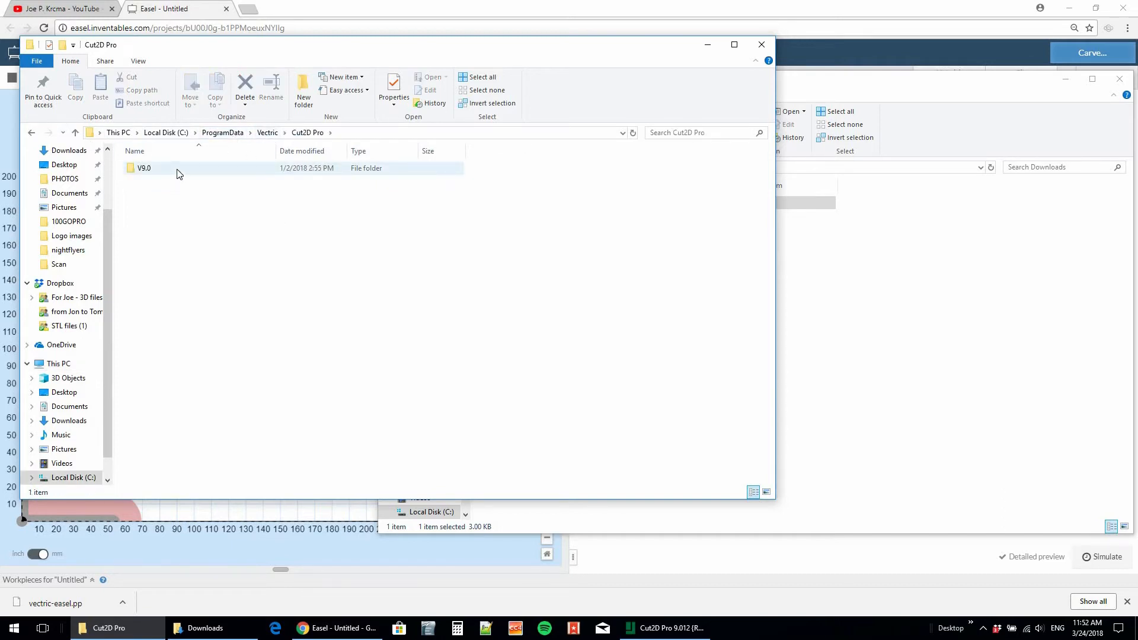
pyautogui.doubleClick(143, 167)
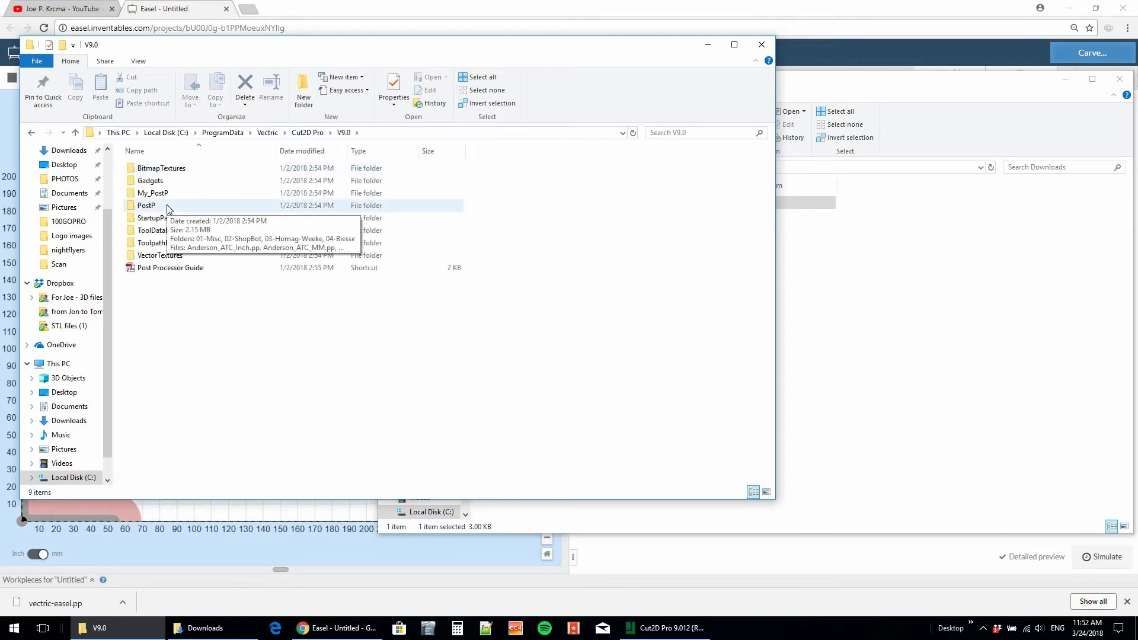
pyautogui.doubleClick(146, 205)
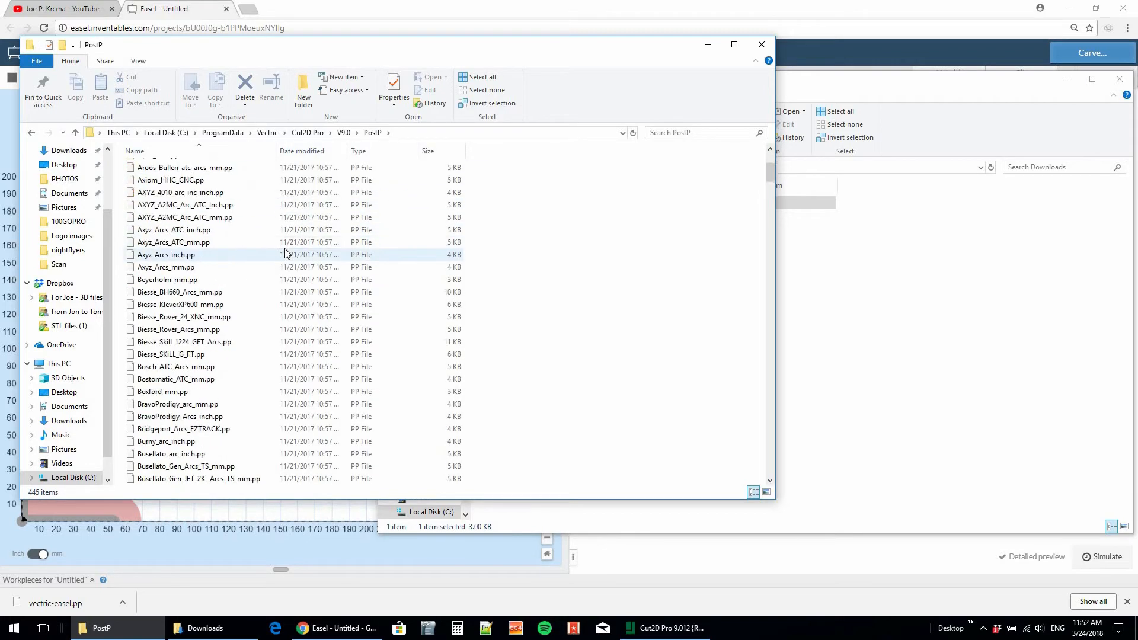
pyautogui.click(343, 132)
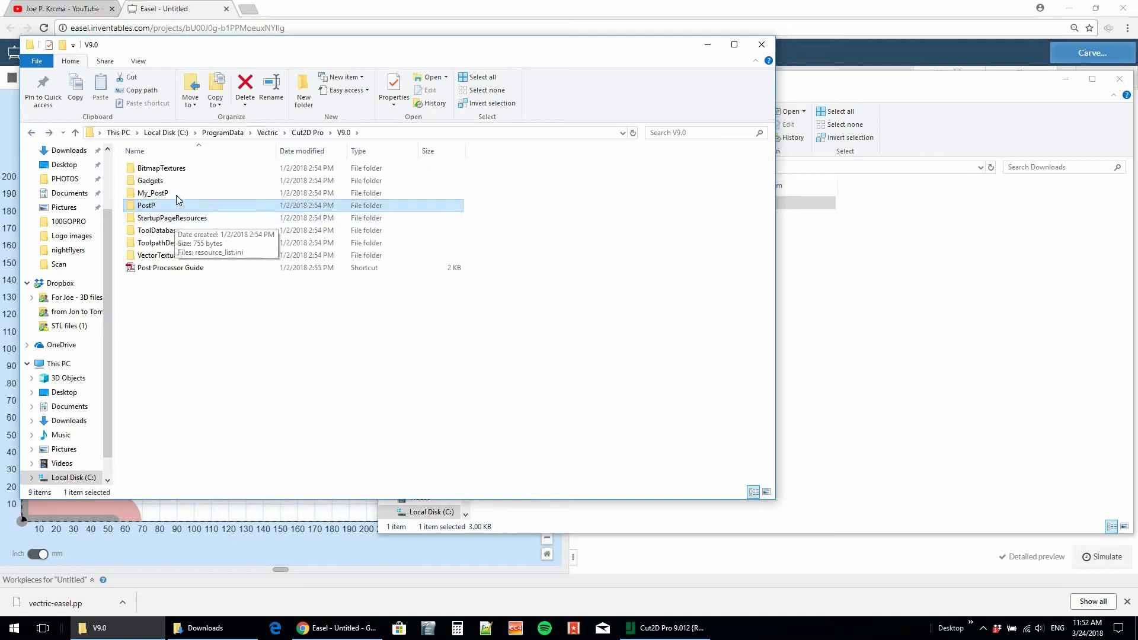
pyautogui.doubleClick(153, 192)
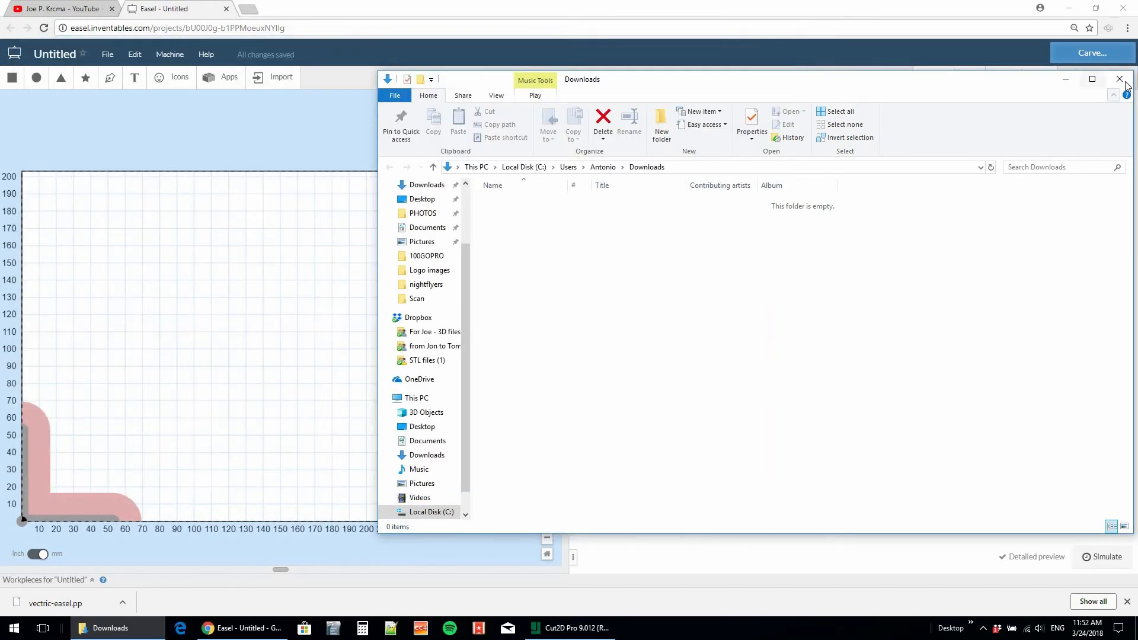
# - Restart Cut2D Pro with a new default job and draw a 9 mm radius circle
pyautogui.click(1120, 79)
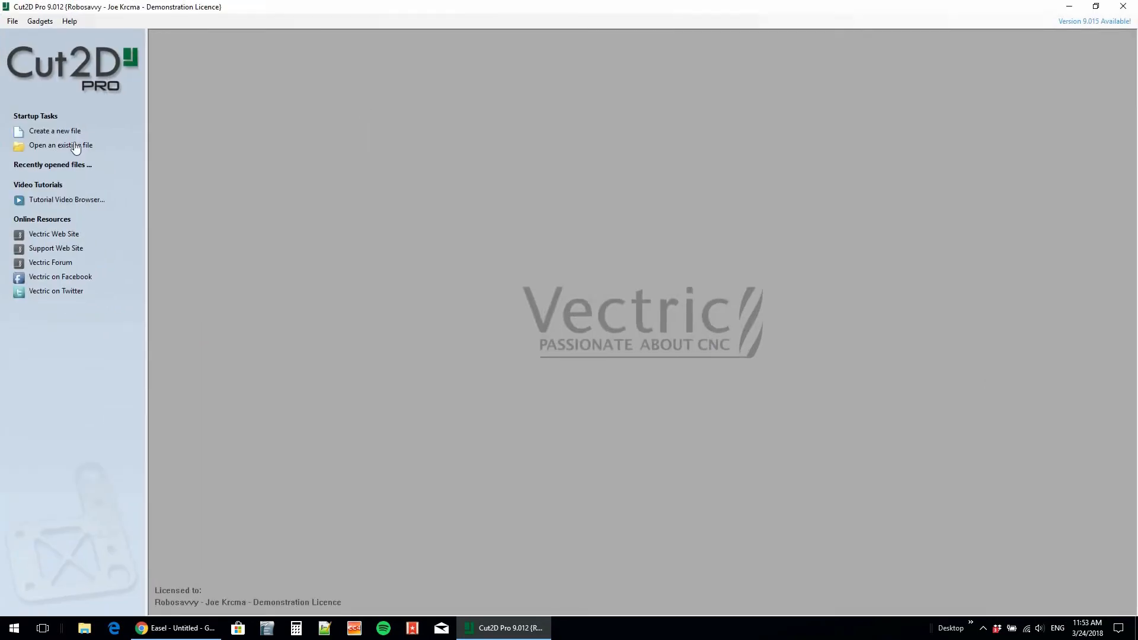
pyautogui.click(55, 130)
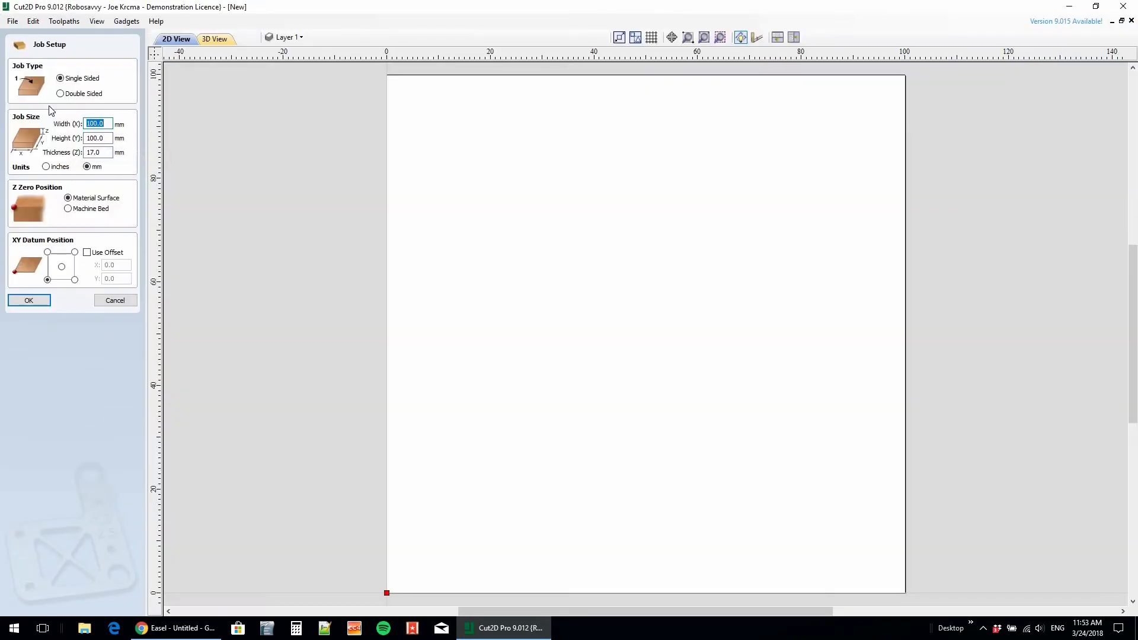
pyautogui.click(28, 300)
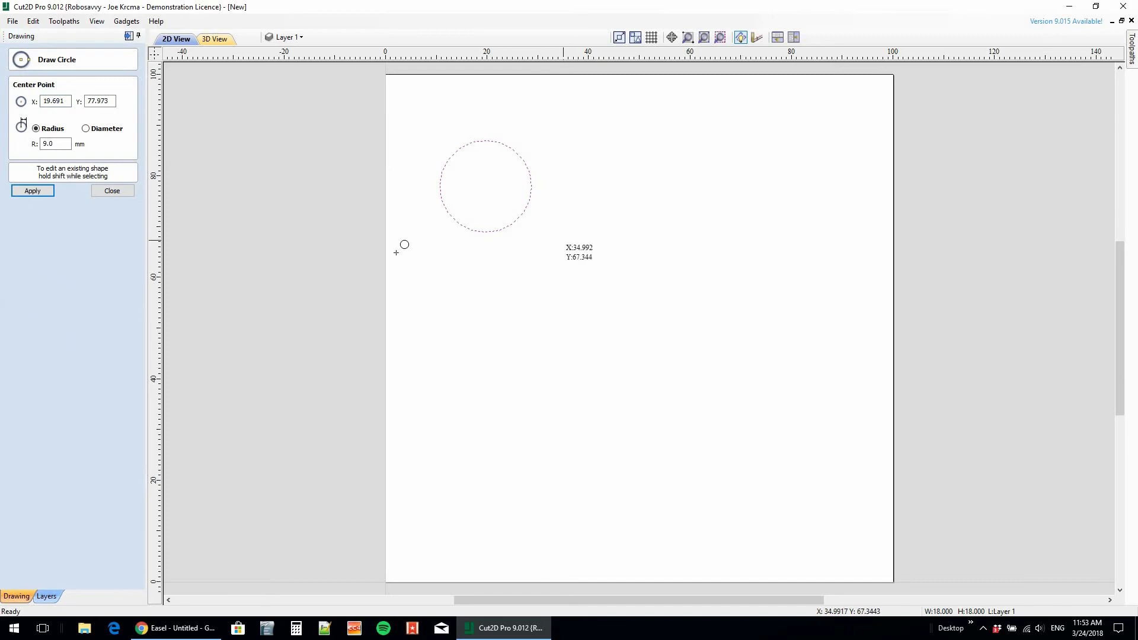
pyautogui.click(33, 190)
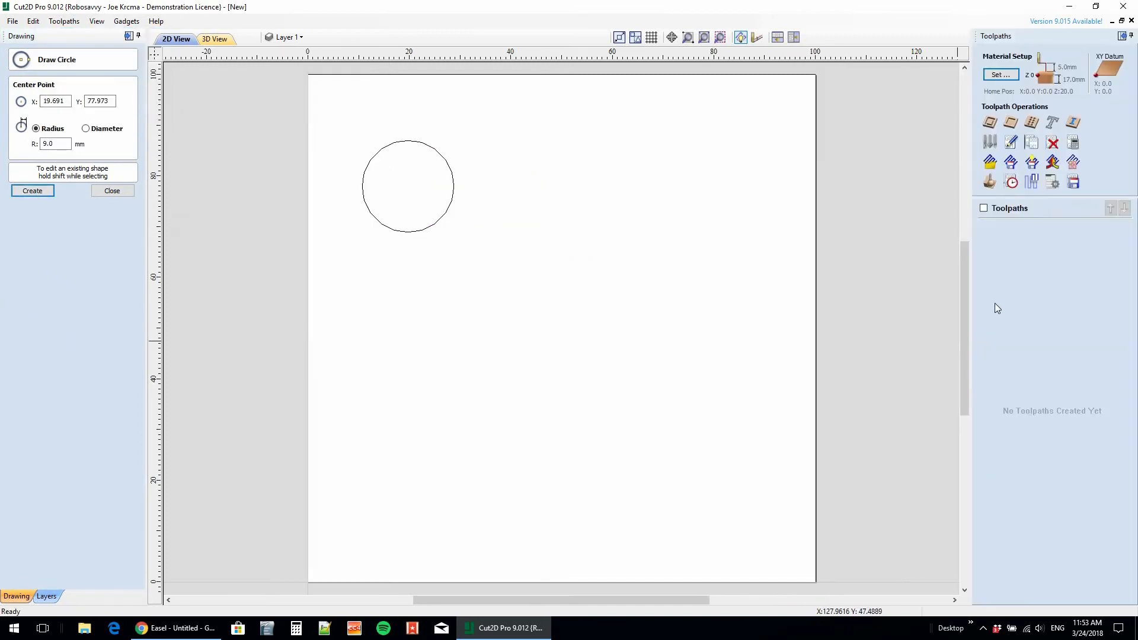
# - Create and preview the Profile 1 toolpath with the Easel post processor selected
pyautogui.click(1072, 181)
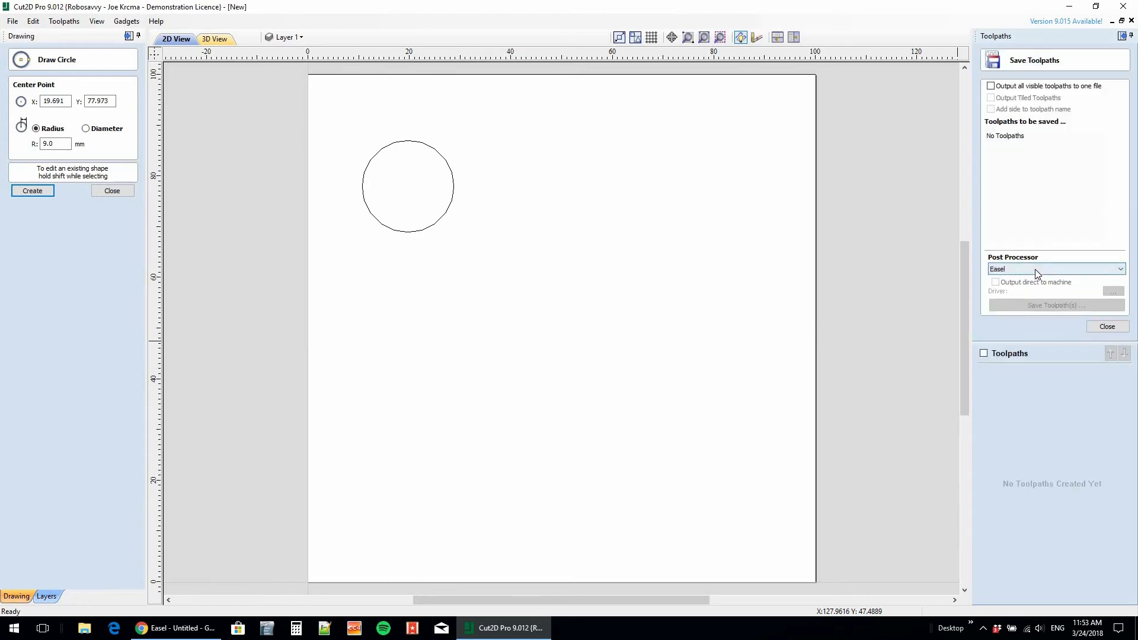
pyautogui.moveTo(1027, 273)
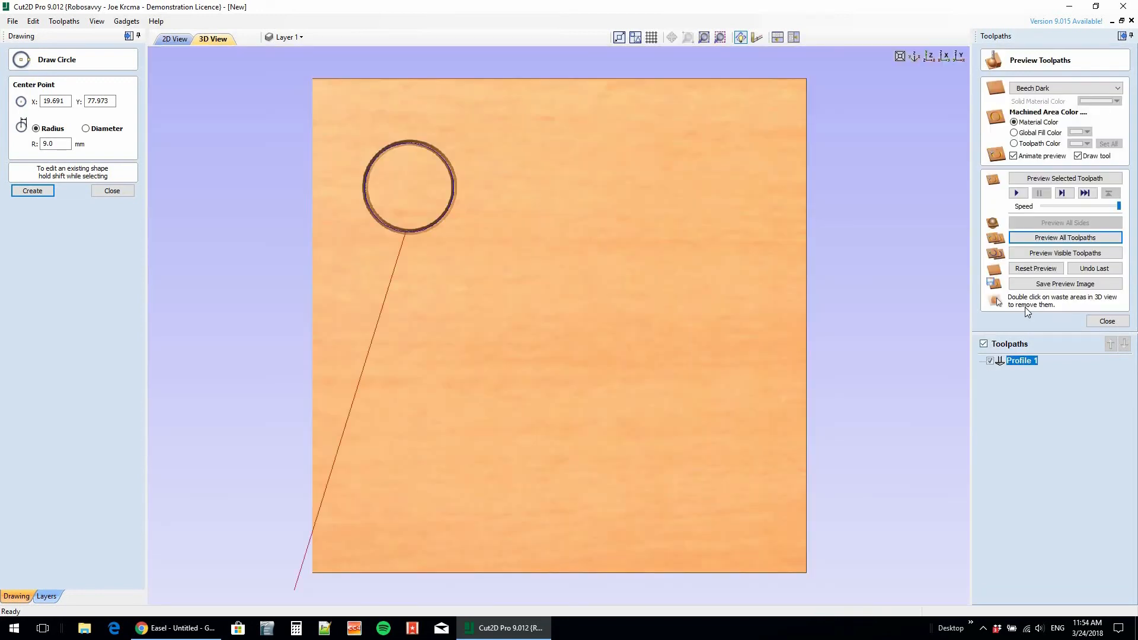
pyautogui.click(1106, 322)
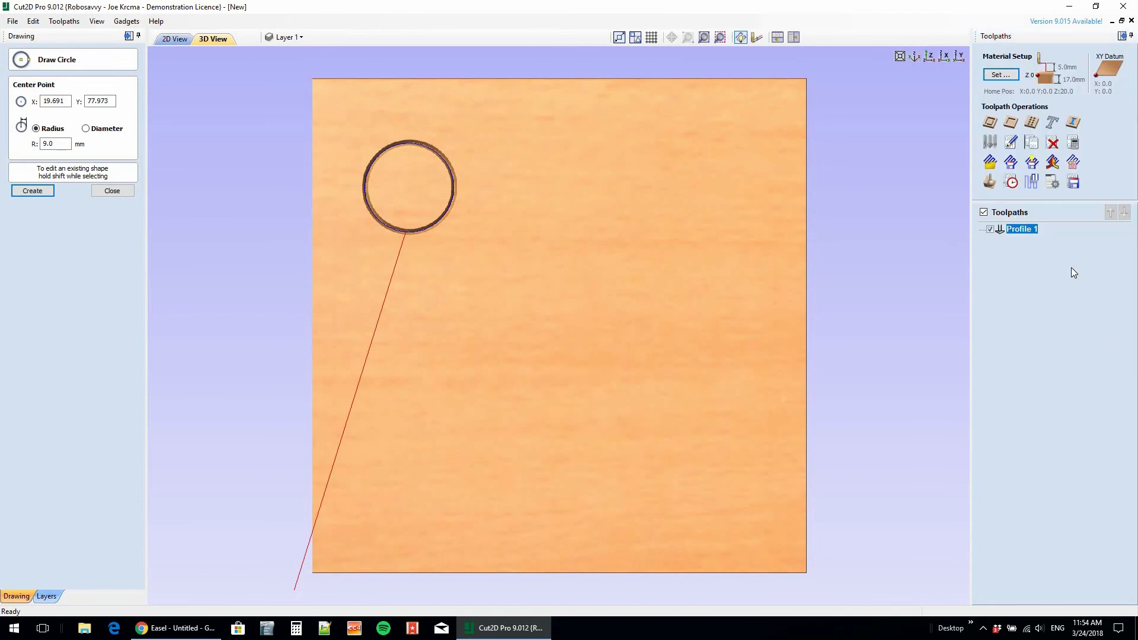
pyautogui.click(1072, 183)
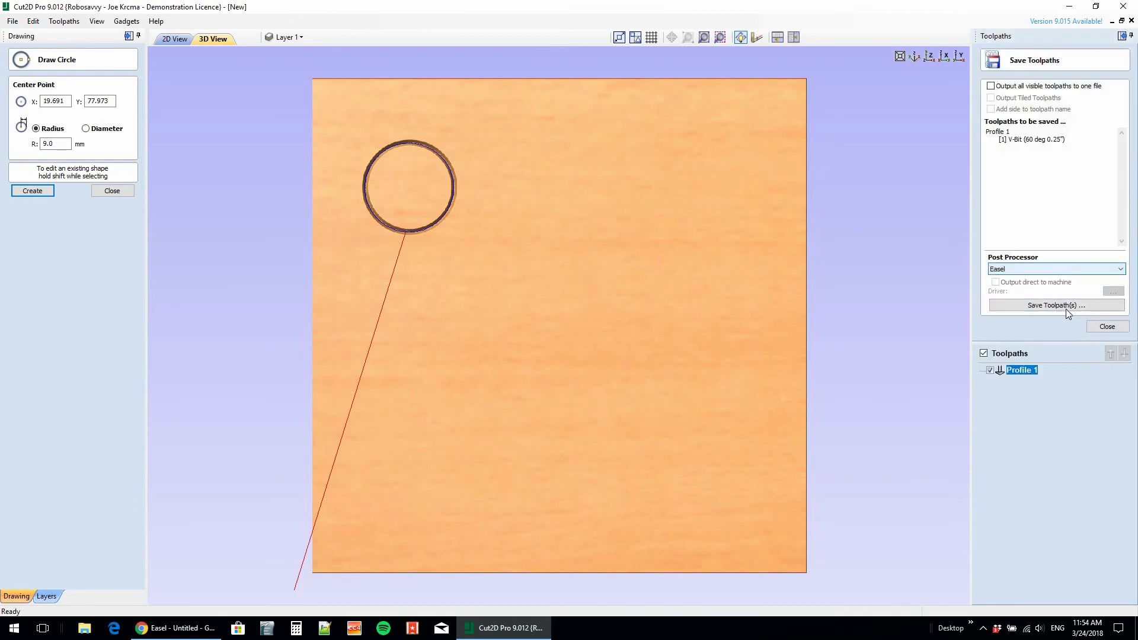
# - Save the toolpath as circle.nc in Easel format and start the G-code import in Easel
pyautogui.click(1055, 305)
pyautogui.write('circle.nc')
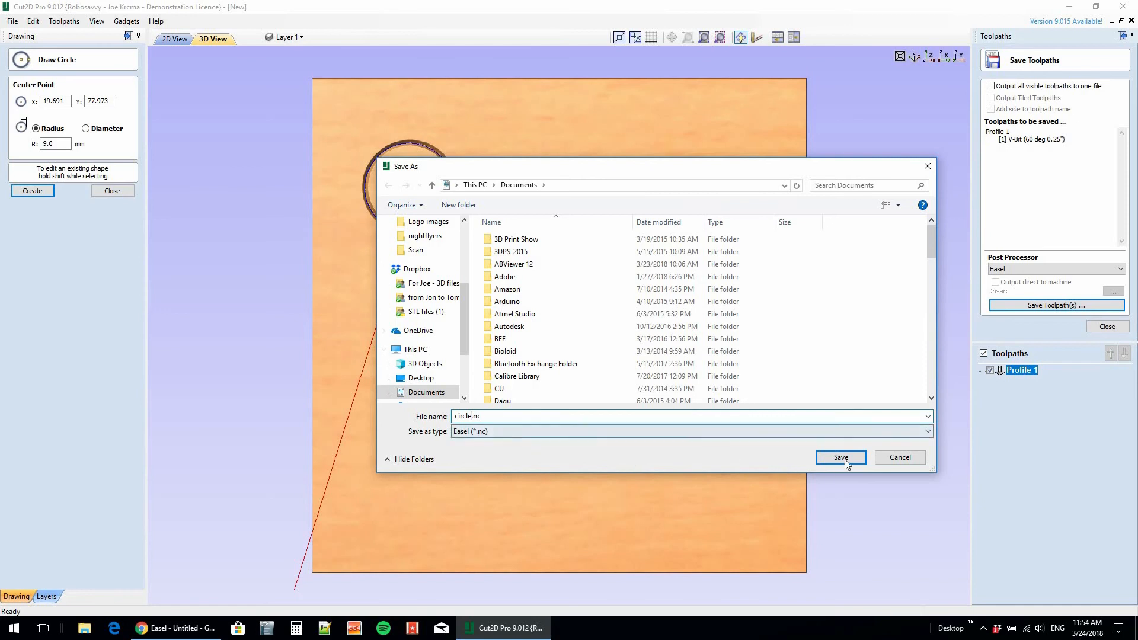
pyautogui.click(840, 457)
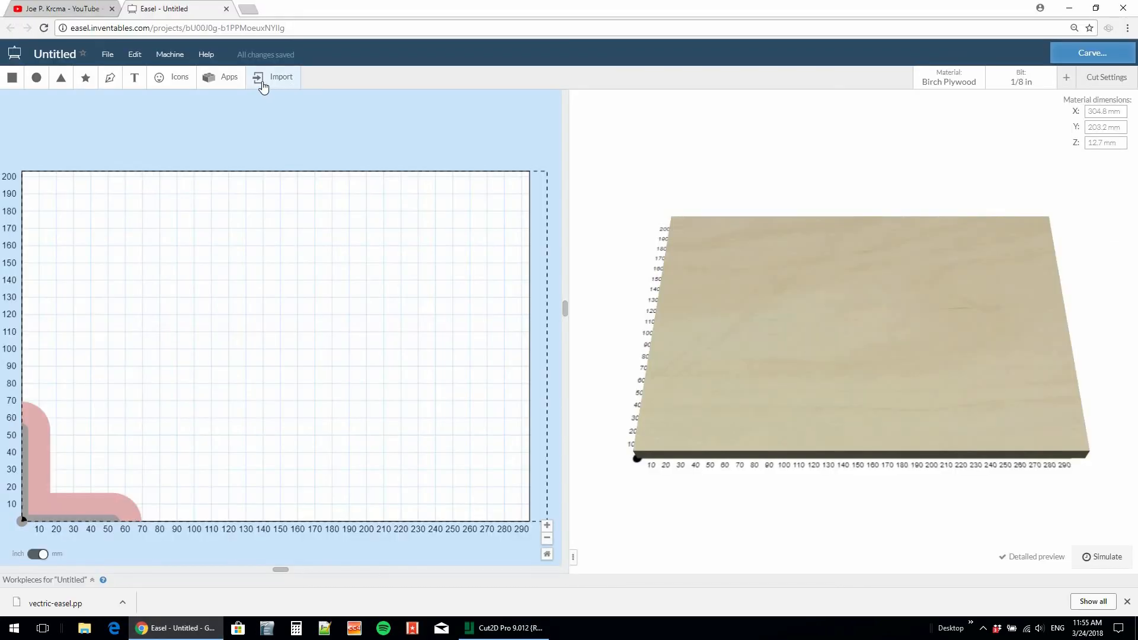
pyautogui.click(279, 77)
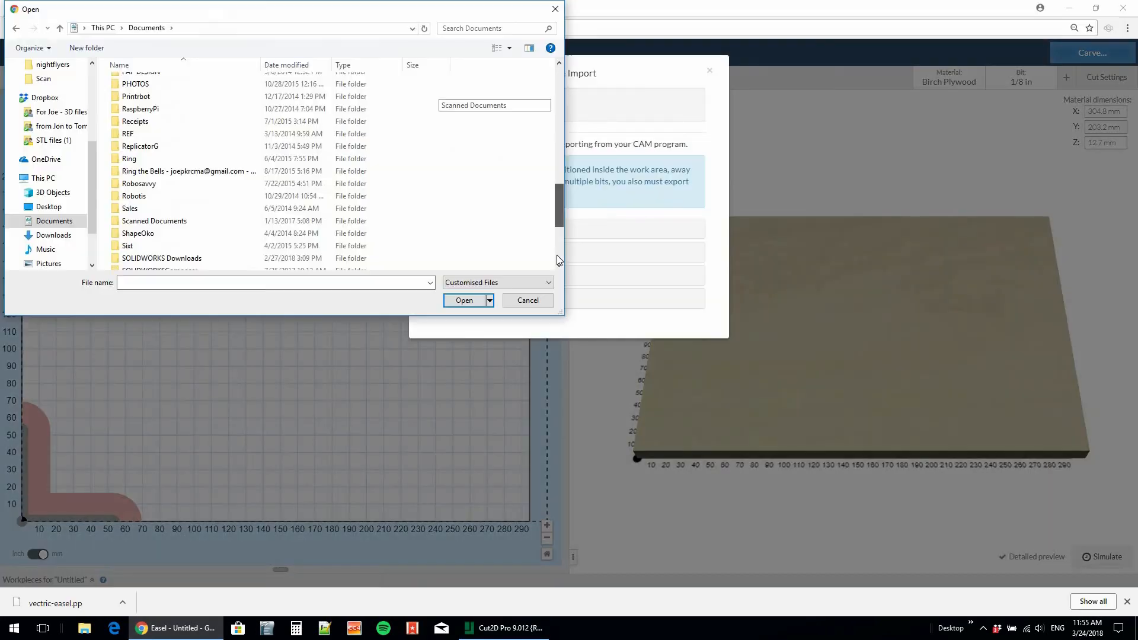